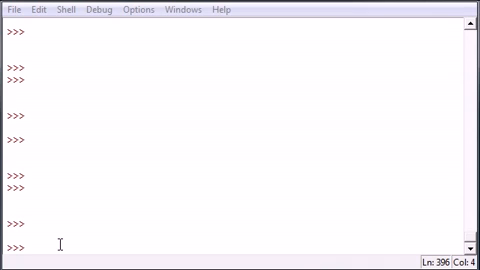
- Enter the class header 'class className:' at the shell prompt
{"action": "type", "text": "c"}
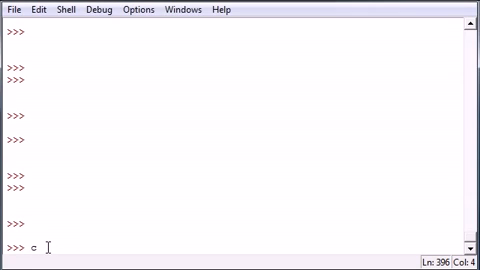
{"action": "type", "text": "lass"}
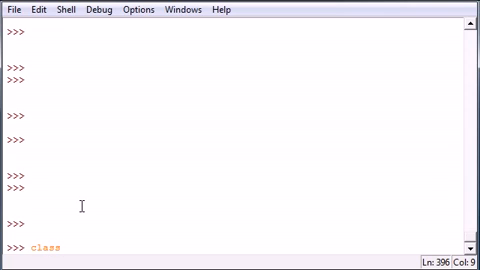
{"action": "type", "text": "className"}
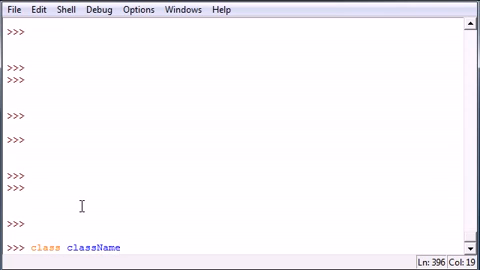
{"action": "type", "text": ":"}
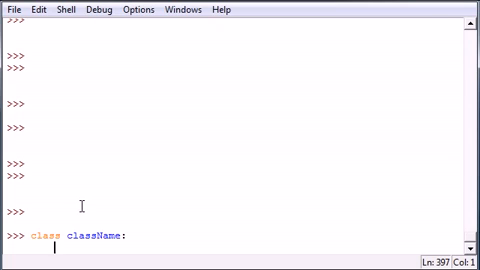
- Write the method header 'def createName(self,name)' inside the class body
{"action": "type", "text": "def"}
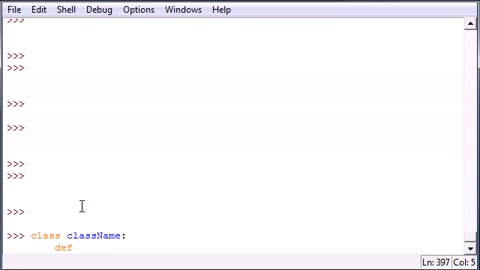
{"action": "type", "text": "create"}
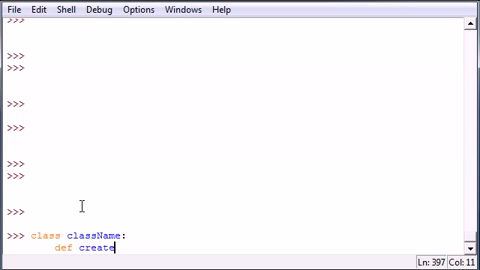
{"action": "type", "text": "Name"}
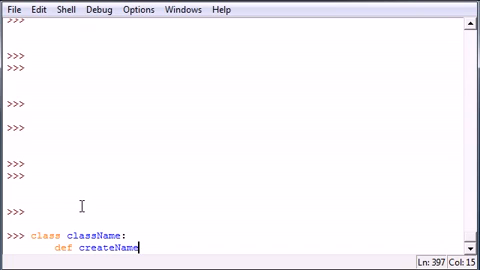
{"action": "type", "text": "("}
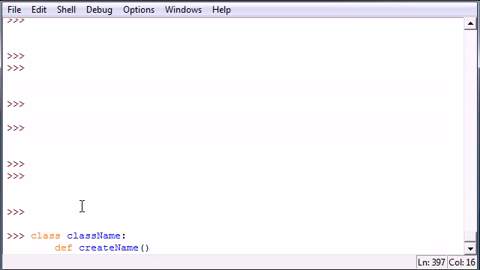
{"action": "type", "text": "self"}
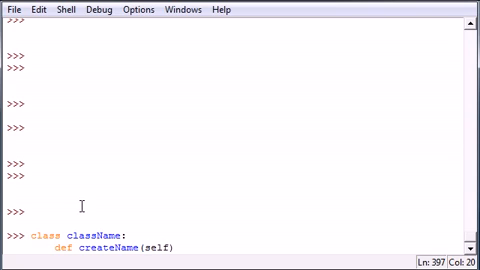
{"action": "type", "text": ","}
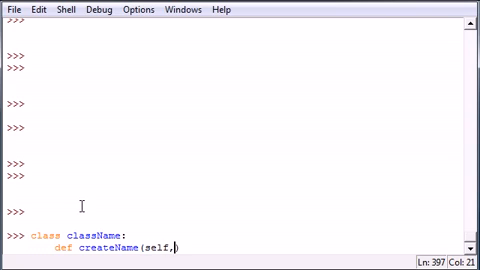
{"action": "type", "text": "name"}
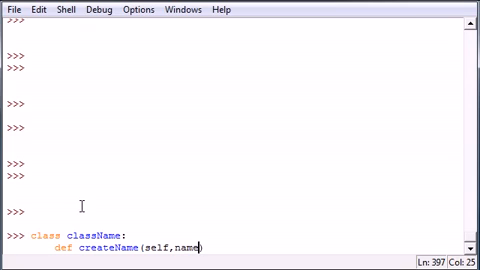
{"action": "type", "text": "):"}
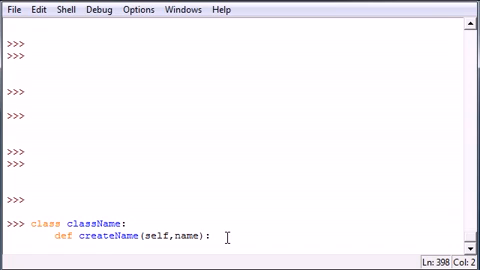
- Give createName the body 'self.name=name' to store the name on the object
{"action": "type", "text": "self"}
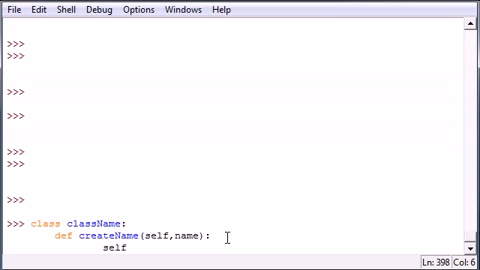
{"action": "type", "text": ".name"}
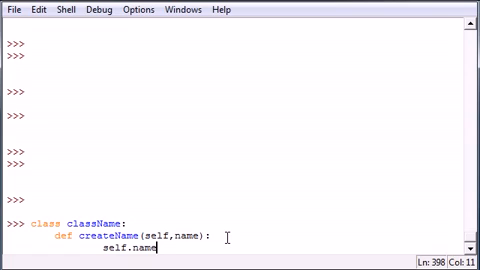
{"action": "type", "text": "=name"}
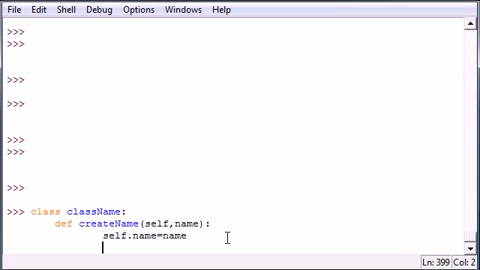
- Define displayName(self) whose body is 'return self.name'
{"action": "type", "text": "def"}
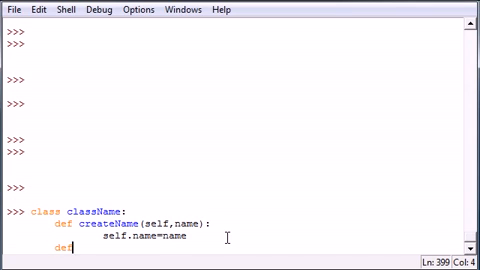
{"action": "type", "text": "display"}
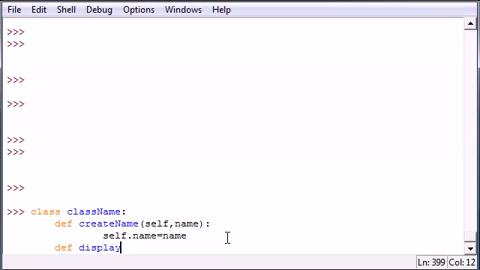
{"action": "type", "text": "Name"}
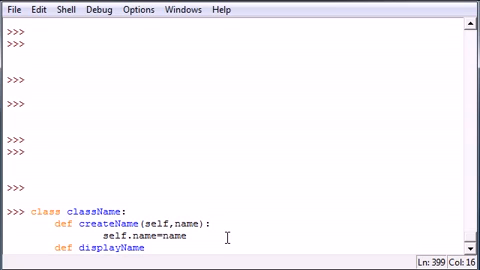
{"action": "type", "text": "(self)"}
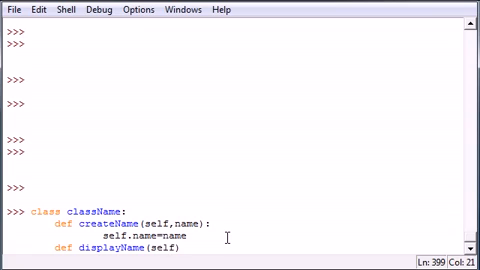
{"action": "type", "text": ":"}
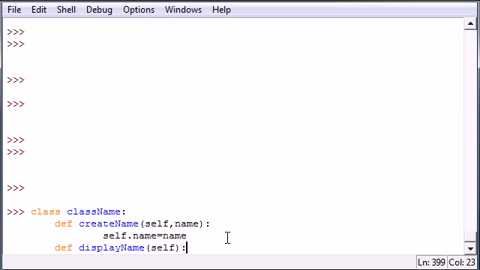
{"action": "key", "text": "enter"}
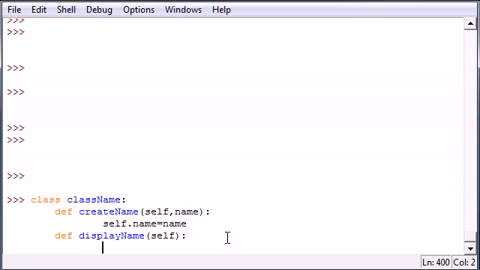
{"action": "type", "text": "return"}
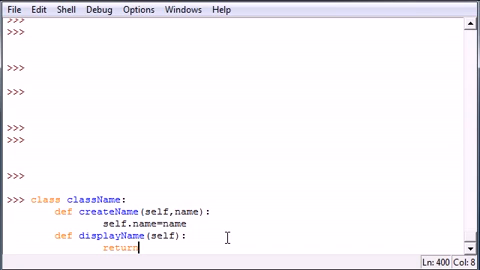
{"action": "type", "text": "self."}
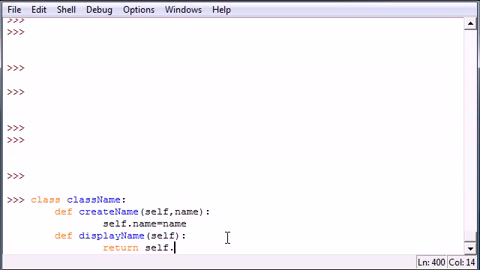
{"action": "type", "text": "name"}
{"action": "type", "text": "def"}
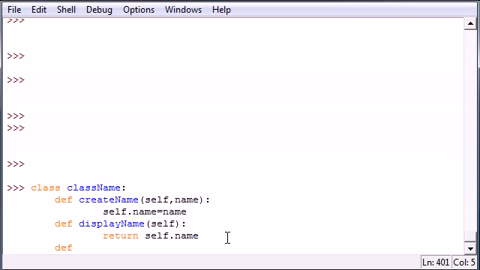
- Define saying(self) whose body prints "hello %s" % self.name
{"action": "type", "text": "saying"}
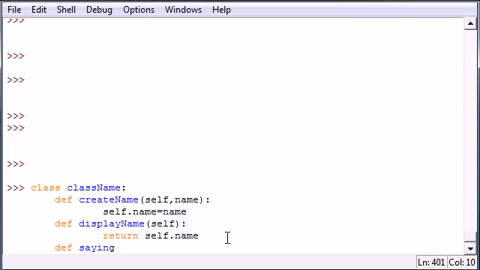
{"action": "type", "text": "()"}
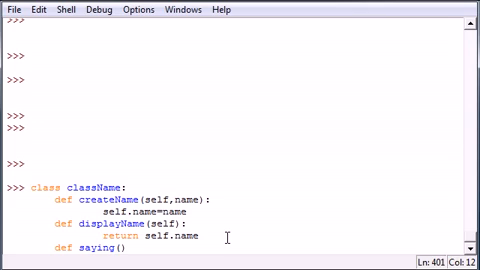
{"action": "type", "text": "self"}
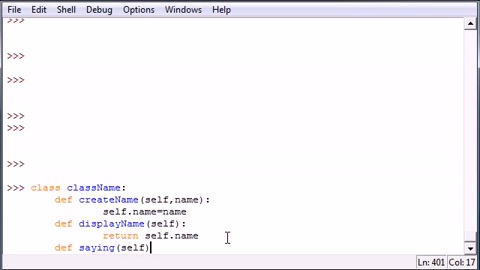
{"action": "type", "text": ":"}
{"action": "key", "text": "Return"}
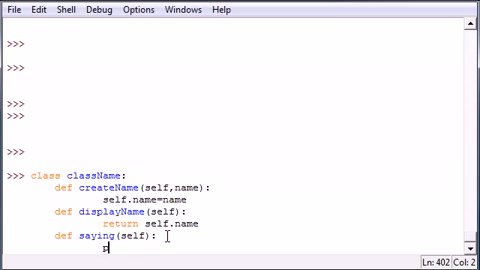
{"action": "type", "text": "print"}
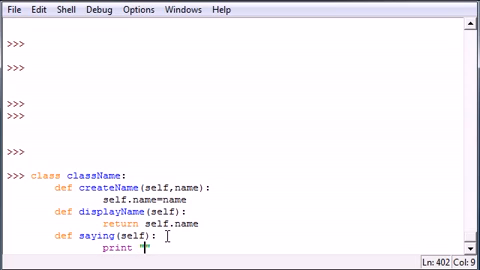
{"action": "type", "text": "\"hello %s\""}
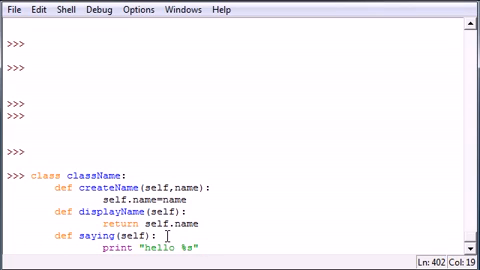
{"action": "type", "text": "% self.name"}
{"action": "type", "text": "className"}
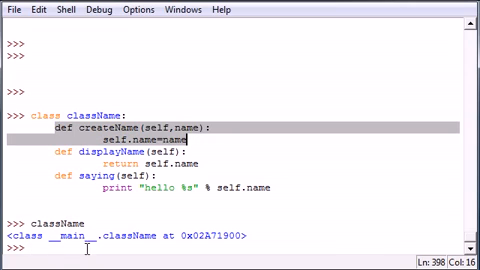
- Create instances first=className() and second=className(), then reference first
{"action": "type", "text": "first"}
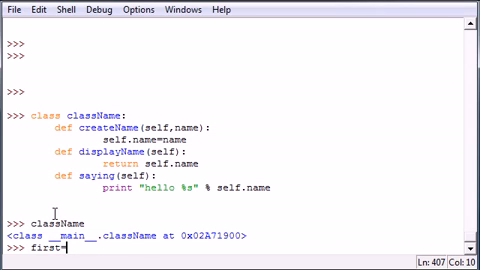
{"action": "type", "text": "=className()"}
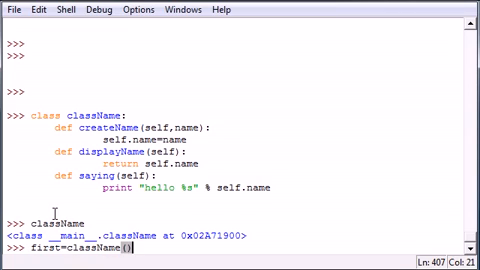
{"action": "key", "text": "enter"}
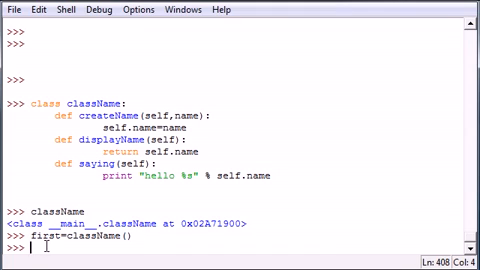
{"action": "type", "text": "second"}
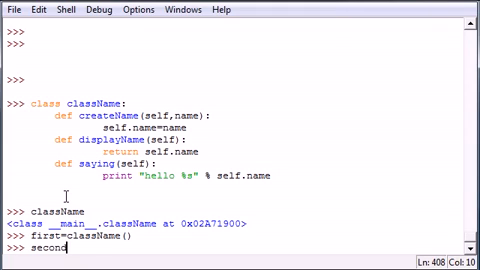
{"action": "type", "text": "=s"}
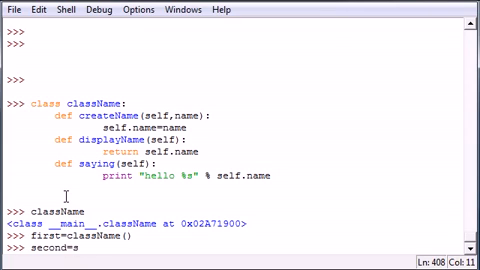
{"action": "type", "text": "className("}
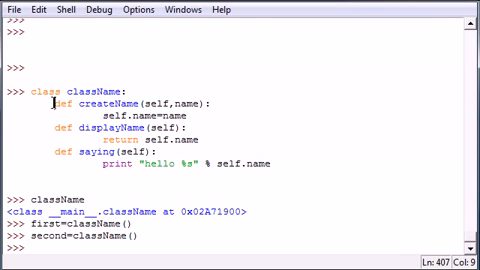
{"action": "double_click", "coordinate": [64, 126]}
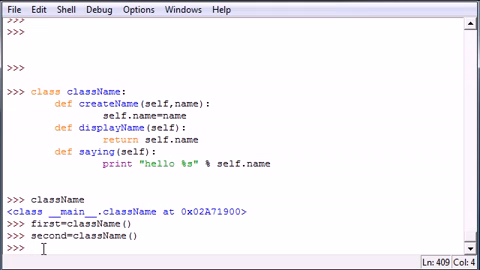
{"action": "type", "text": "first"}
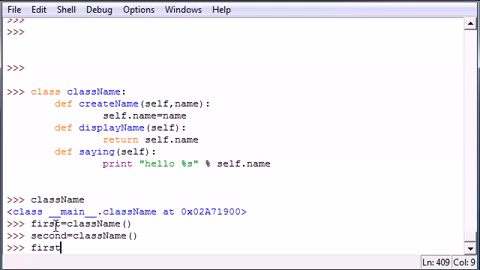
- Call first.createName('bucky') and second.createName('tony'), then reference first again
{"action": "type", "text": "."}
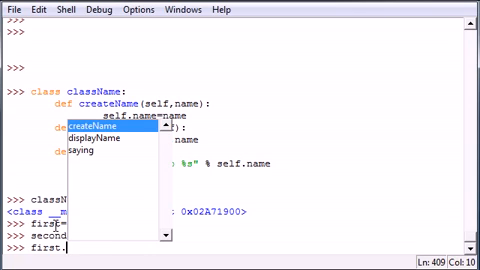
{"action": "type", "text": "createName('"}
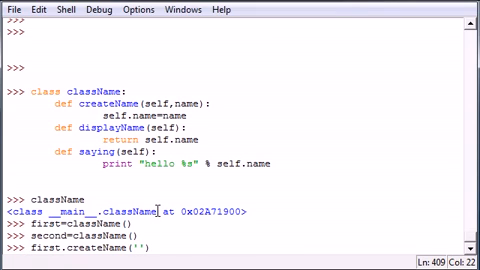
{"action": "type", "text": "bucky"}
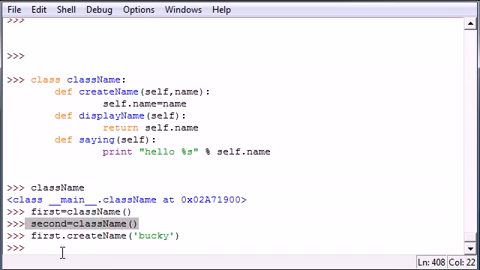
{"action": "type", "text": "second.cre"}
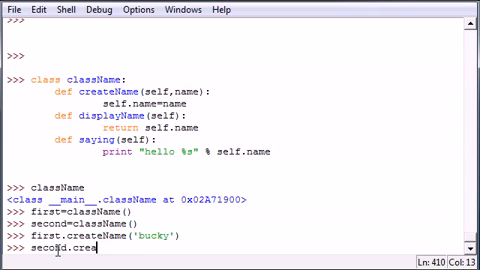
{"action": "type", "text": "ateName()"}
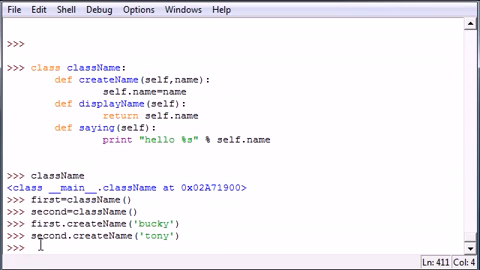
{"action": "type", "text": "first"}
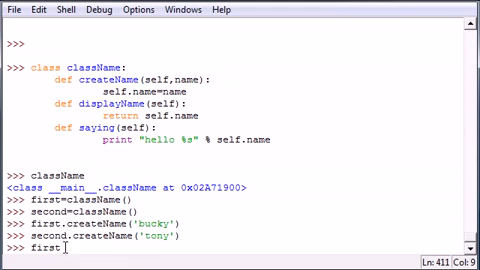
- Run first.displayName() to show 'bucky', then enter a call to first.saying
{"action": "type", "text": "."}
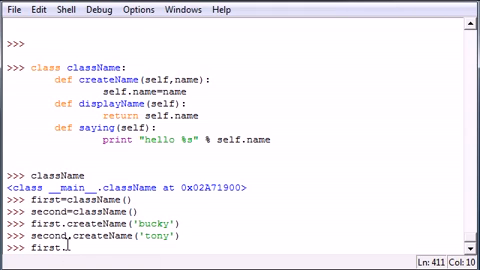
{"action": "type", "text": ".displayName"}
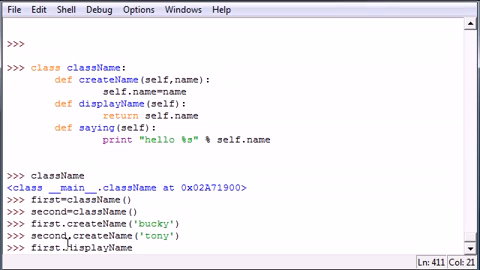
{"action": "type", "text": "()"}
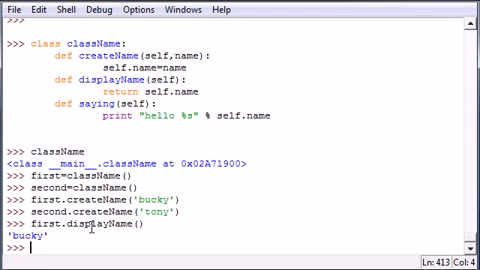
{"action": "type", "text": "first."}
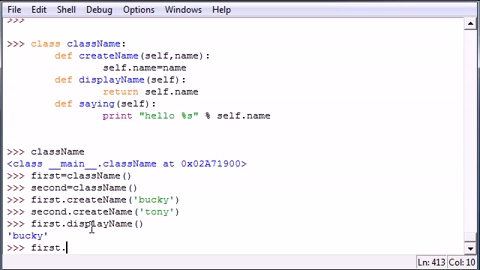
{"action": "type", "text": "saying"}
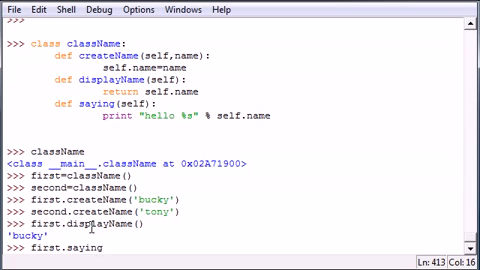
{"action": "key", "text": "Return"}
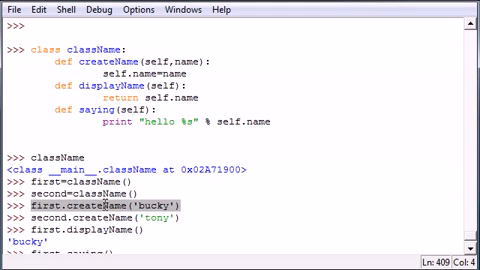
- Run first.saying() so the shell prints 'hello bucky', then start referencing first
{"action": "key", "text": "Return"}
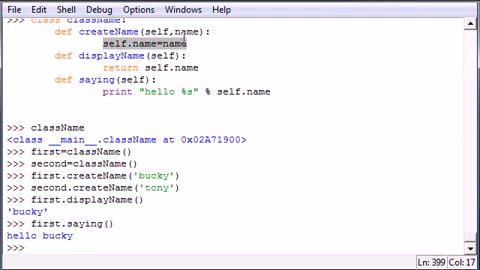
{"action": "type", "text": "fir"}
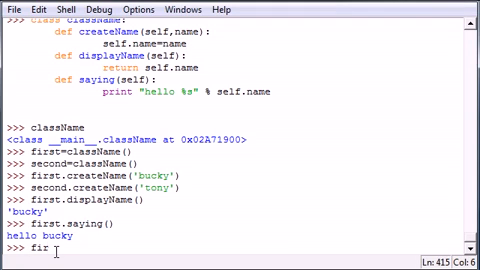